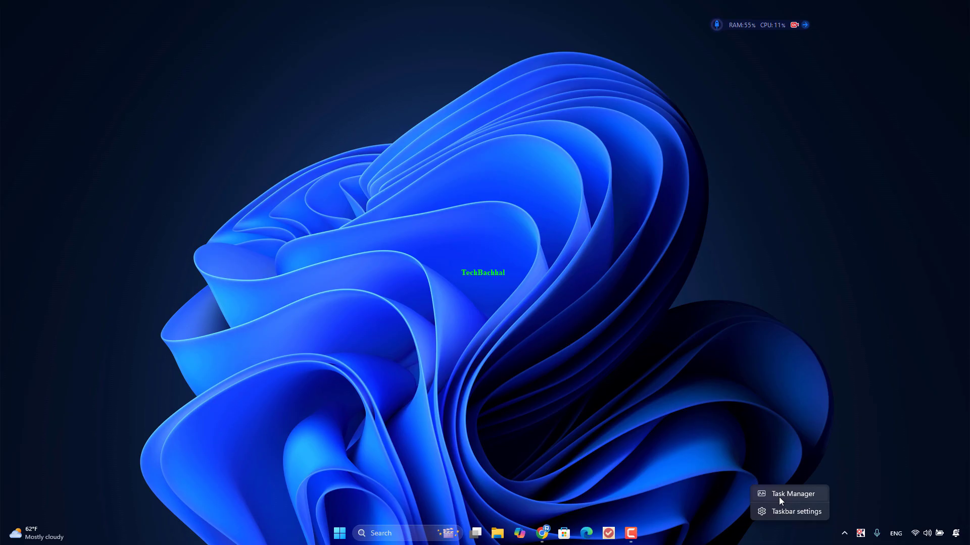
# Launch Task Manager from the taskbar's context menu.
pyautogui.click(792, 494)
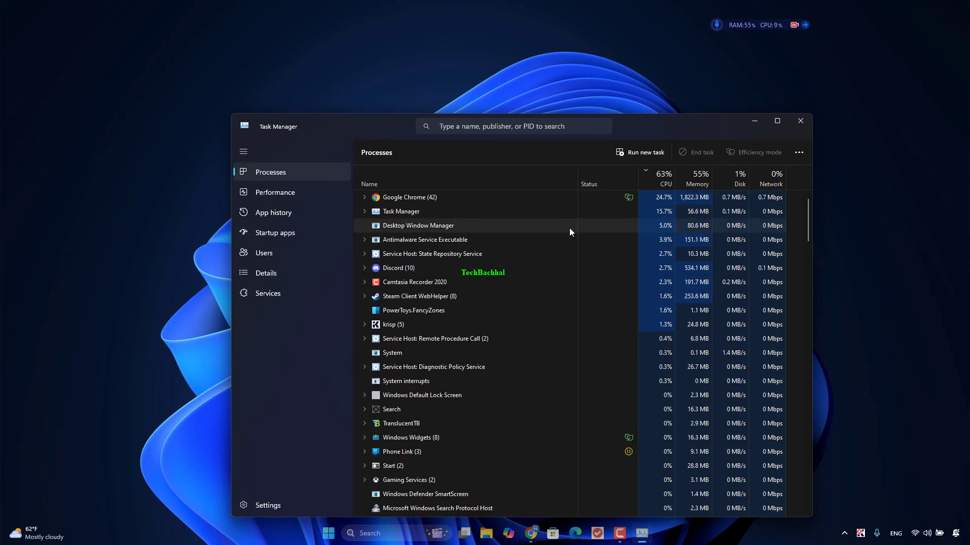
# Restart the Windows Explorer process from the Processes list and close Task Manager.
pyautogui.scroll(-3)
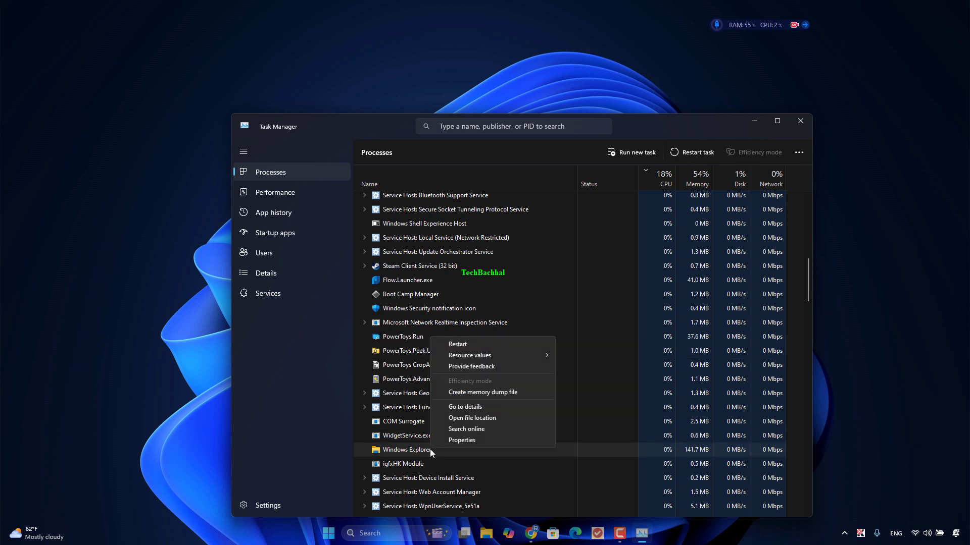
pyautogui.moveTo(477, 344)
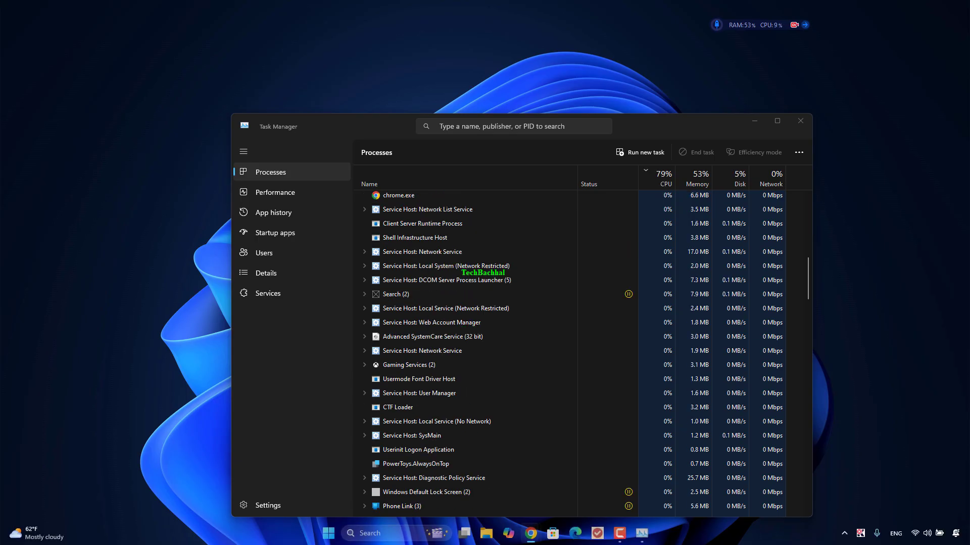
pyautogui.click(799, 120)
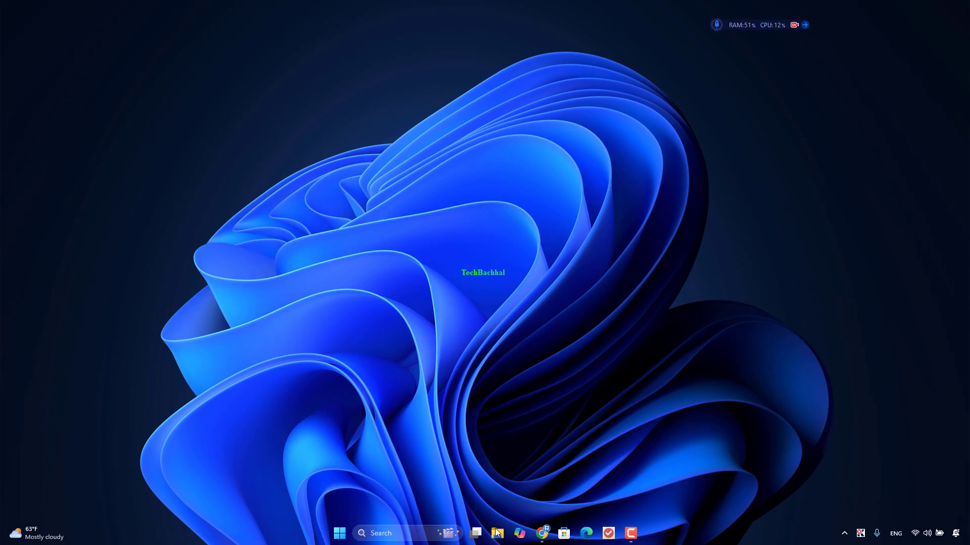
# Browse the BOOTCAMP (C:) drive in File Explorer and bring up its Folder Options.
pyautogui.click(474, 534)
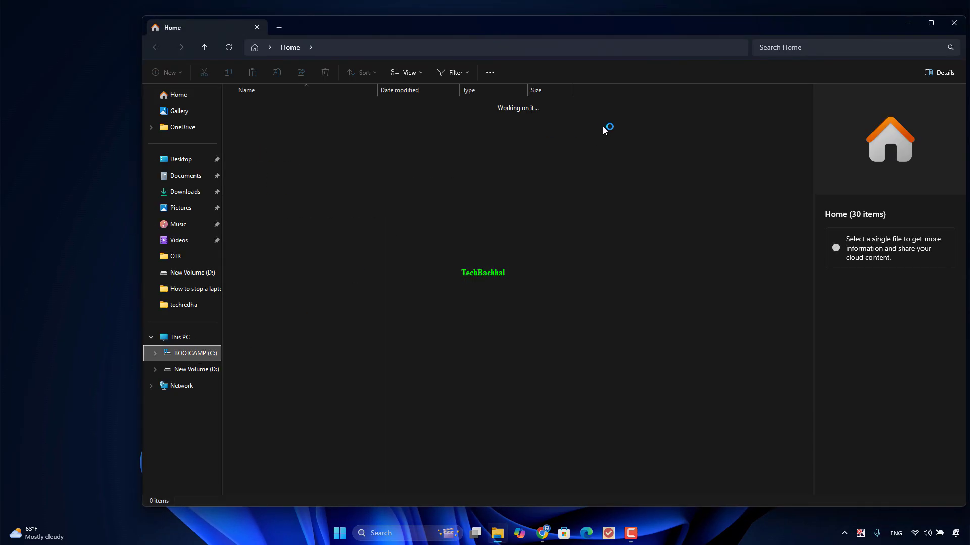
pyautogui.click(197, 354)
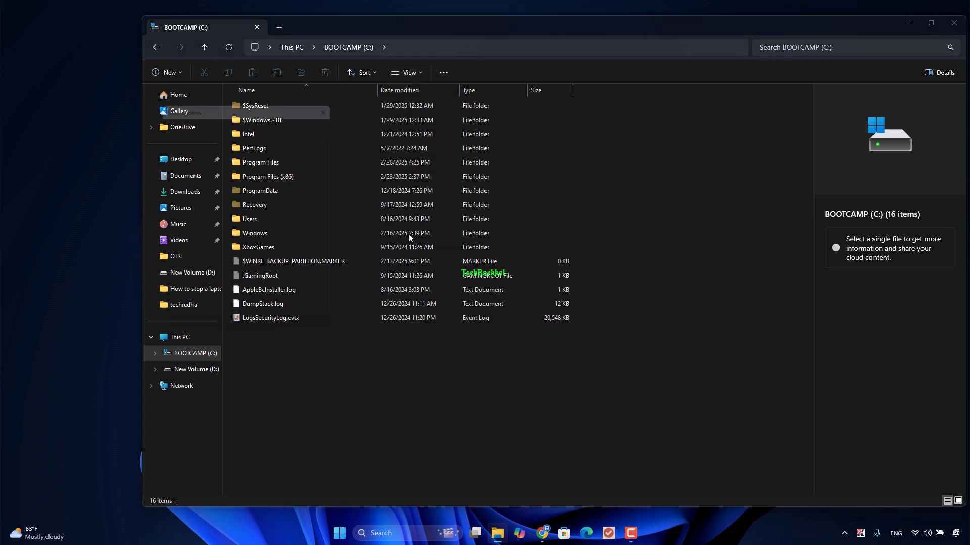
pyautogui.click(442, 73)
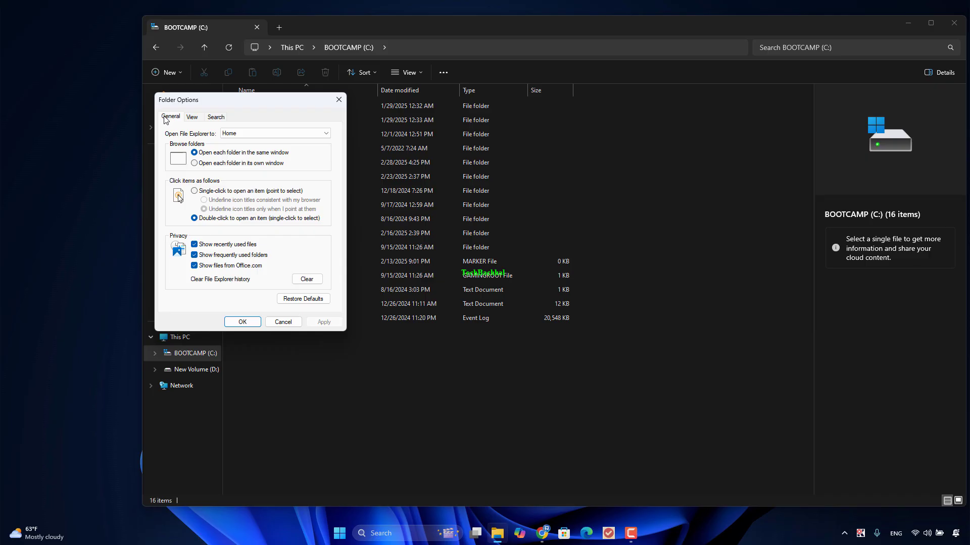
pyautogui.moveTo(286, 240)
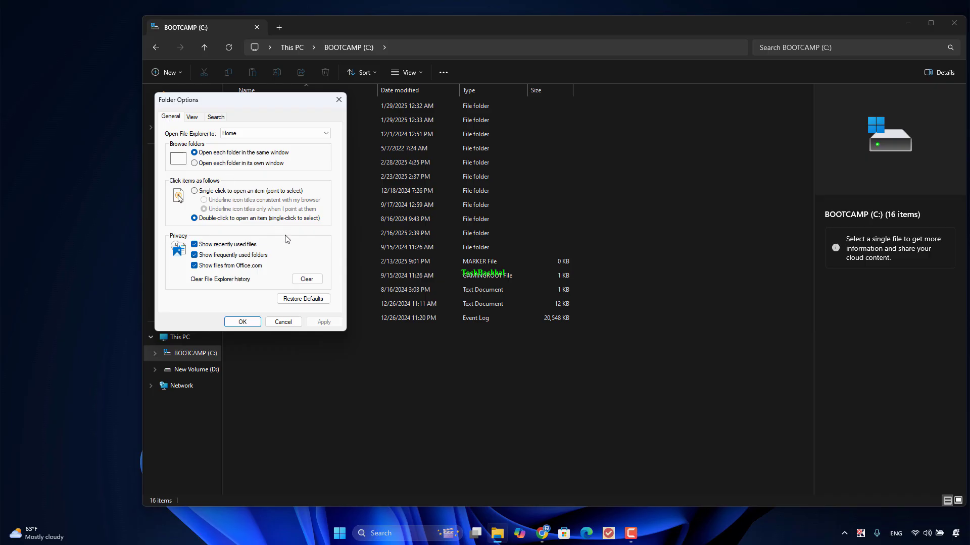
pyautogui.moveTo(294, 264)
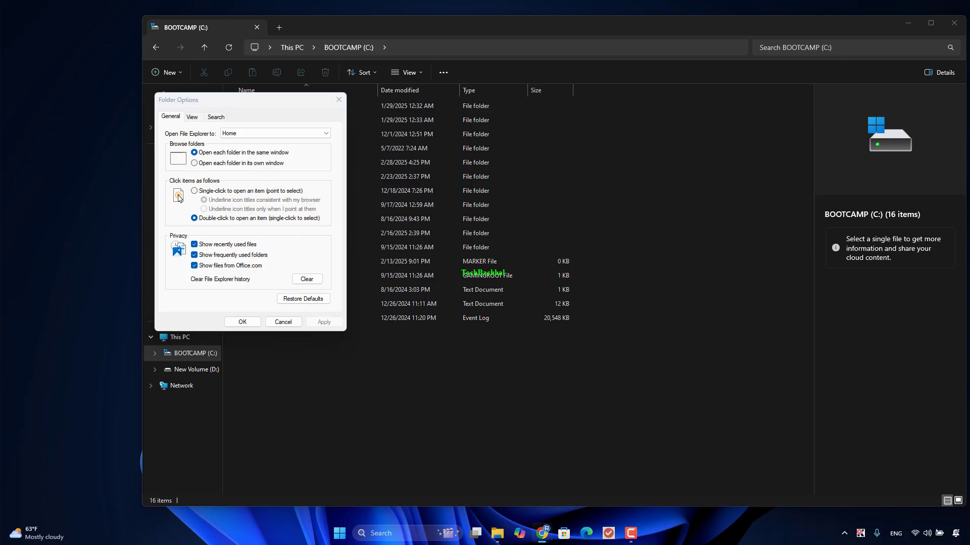
pyautogui.moveTo(234, 301)
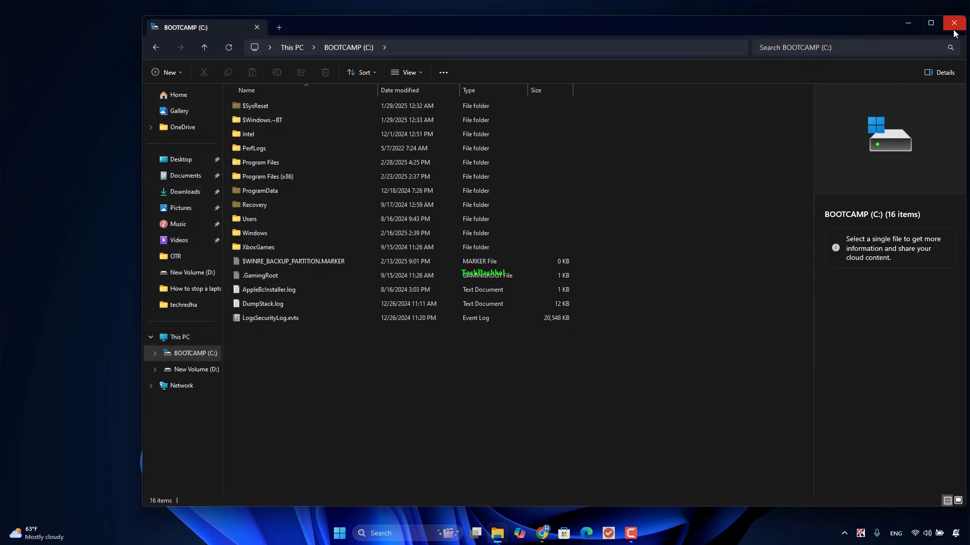
# Close the File Explorer window to return to the empty desktop.
pyautogui.click(954, 23)
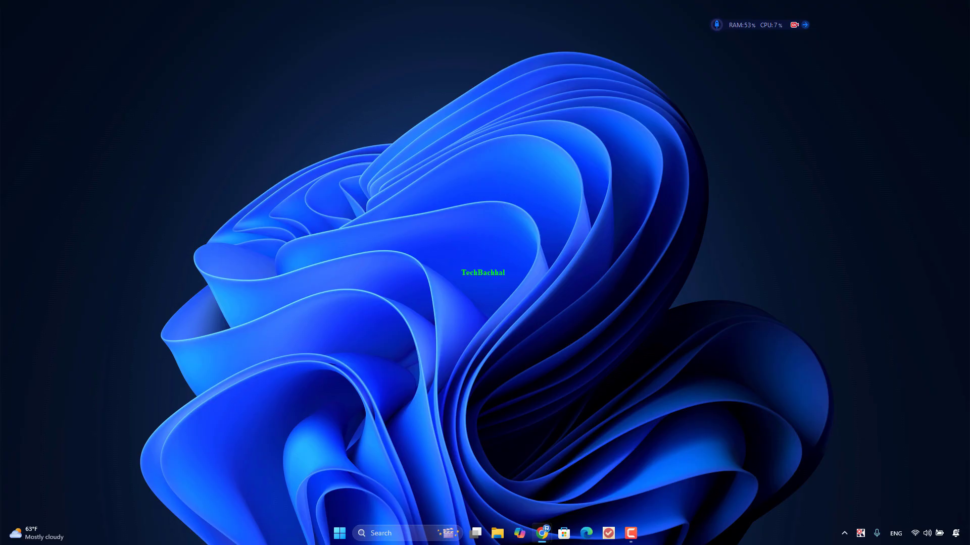
pyautogui.moveTo(334, 337)
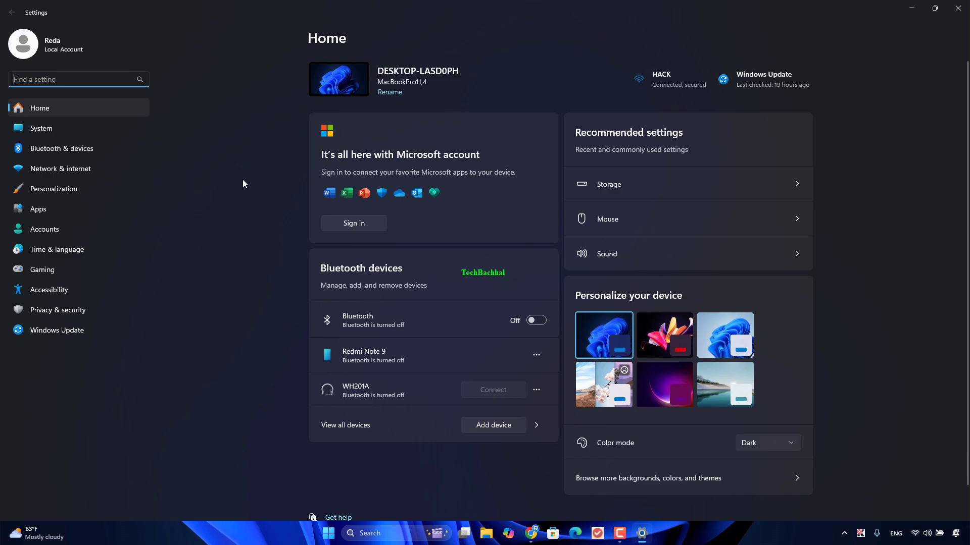
pyautogui.moveTo(40, 129)
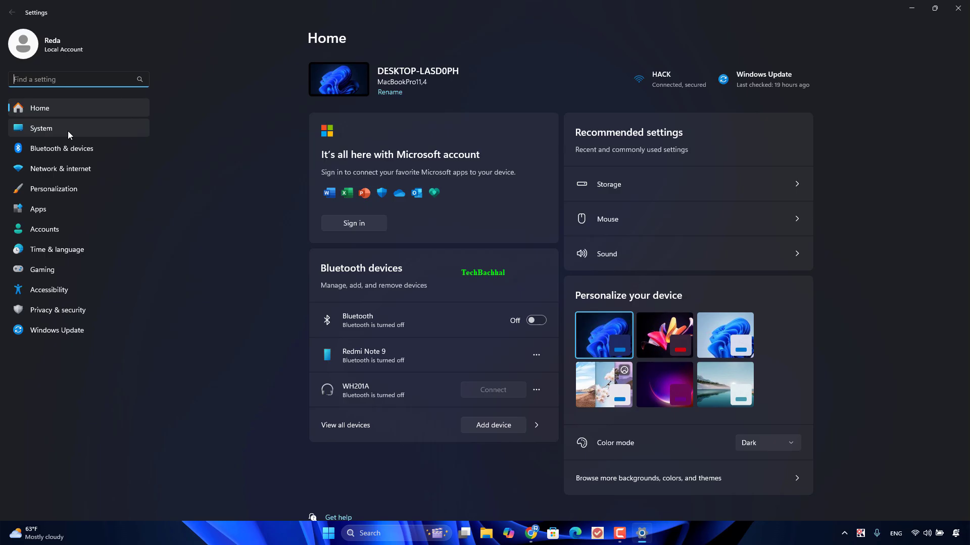
# Switch Settings from Home to the Accounts page.
pyautogui.click(45, 229)
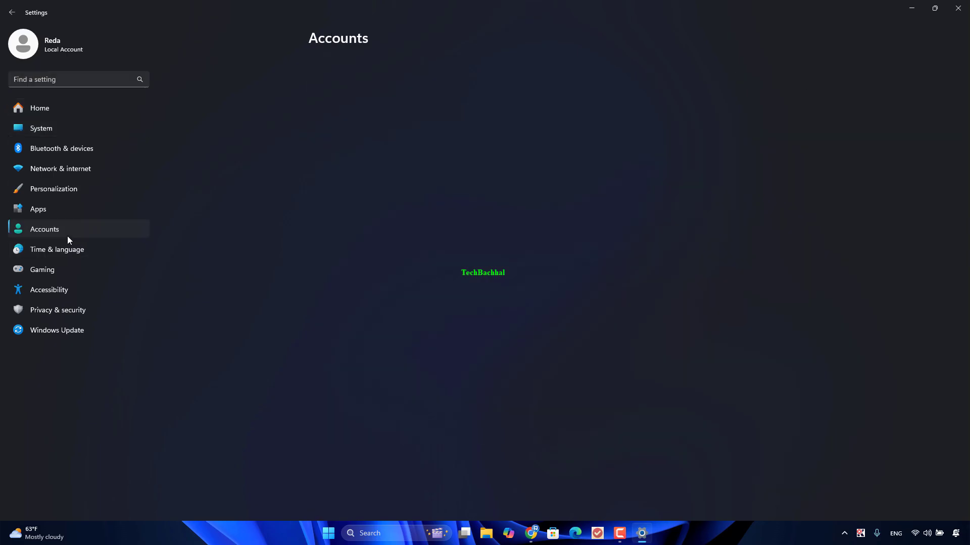
pyautogui.click(43, 230)
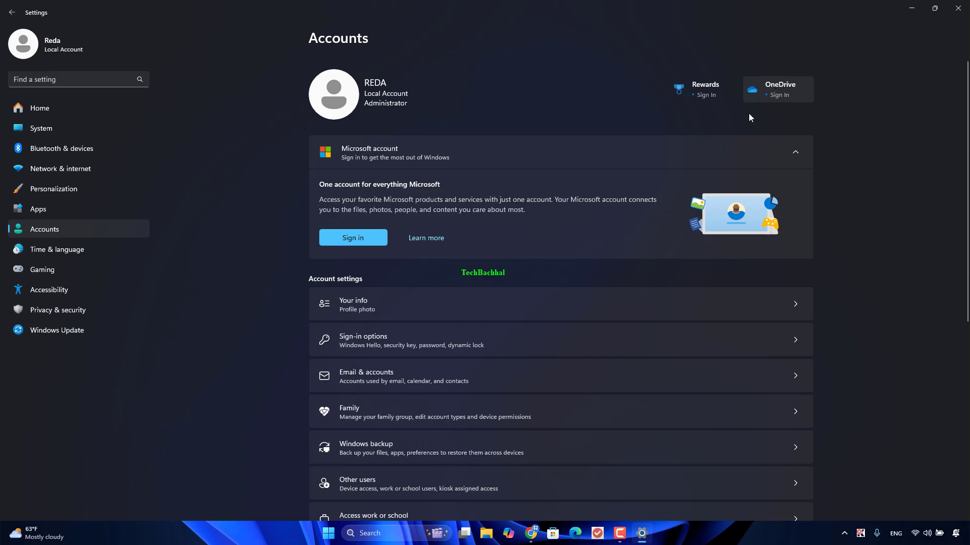
pyautogui.click(778, 95)
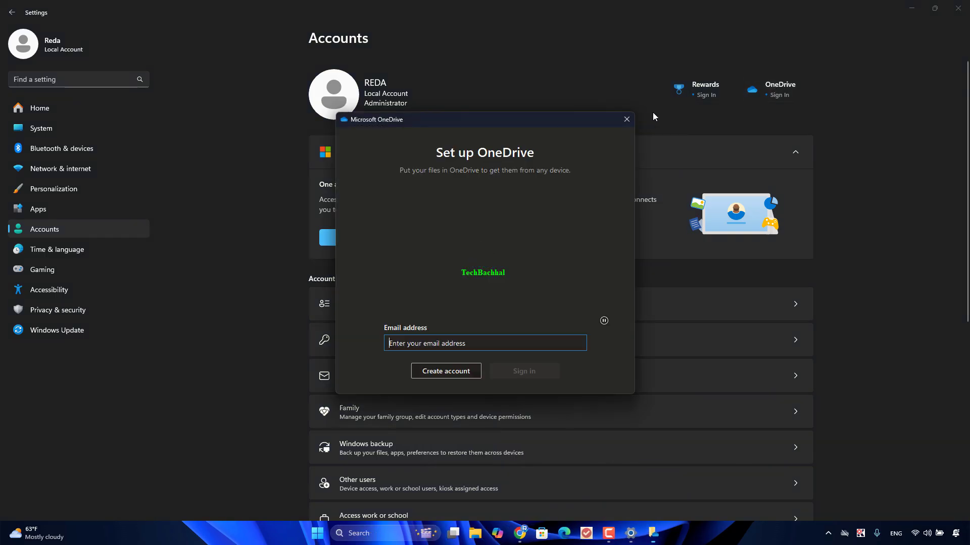
pyautogui.click(626, 119)
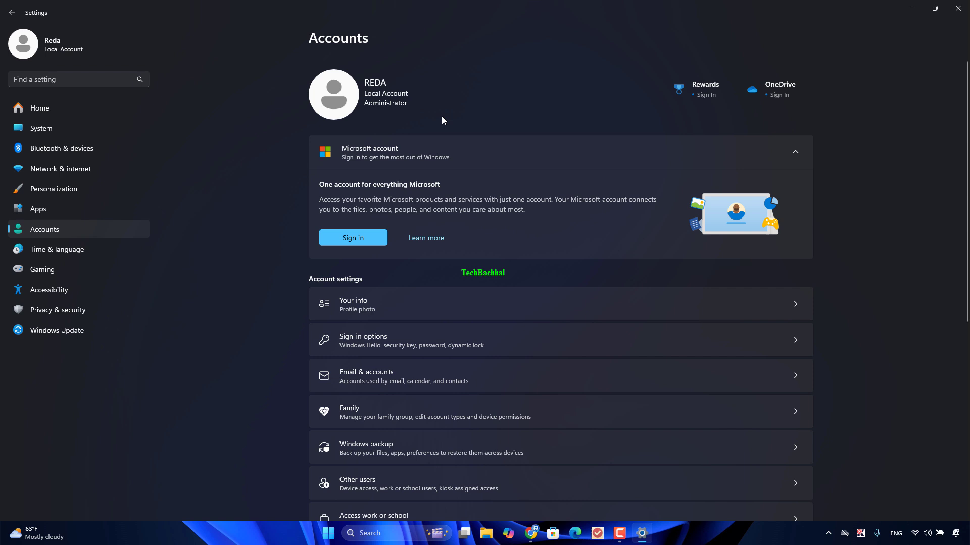
pyautogui.moveTo(395, 117)
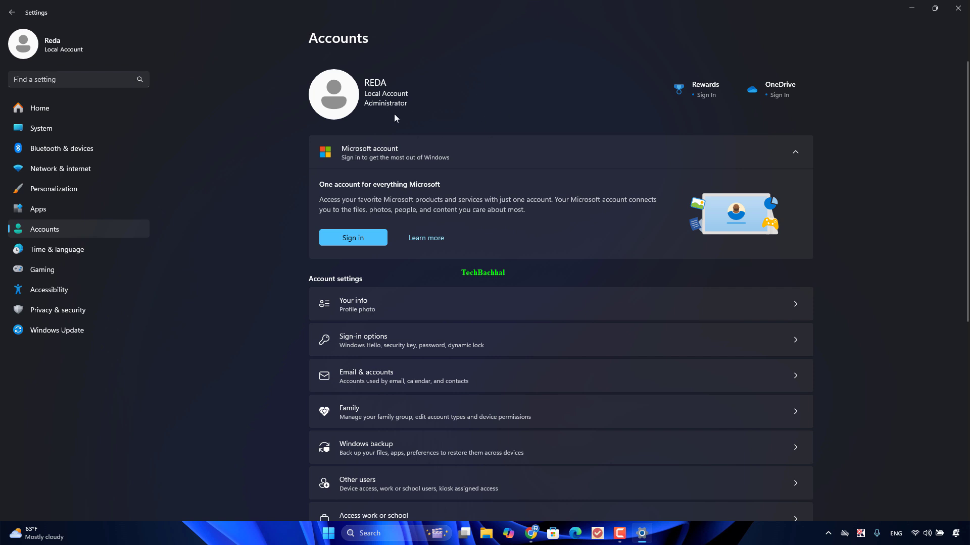